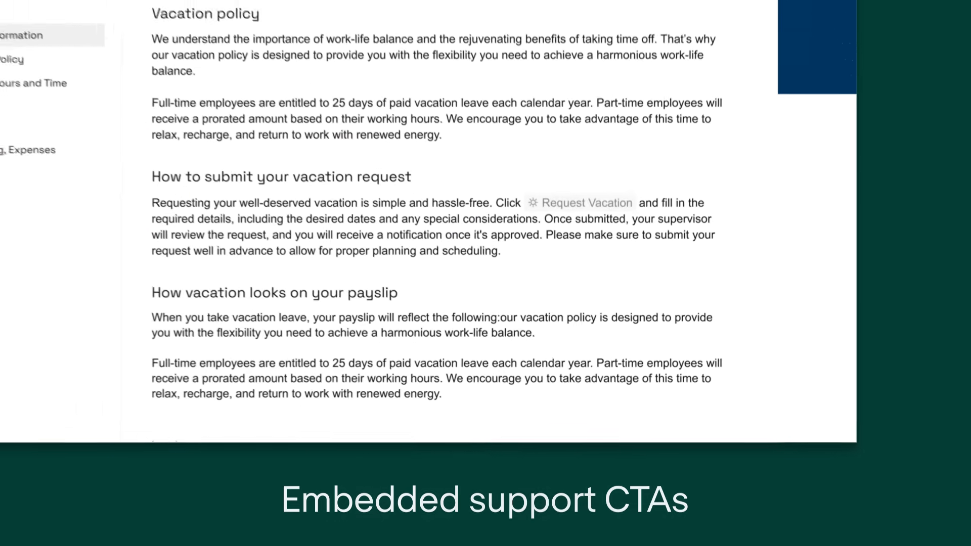
- Submit a 'Summer vacation' request via the handbook's Request Vacation form
{"action": "left_click", "coordinate": [585, 203]}
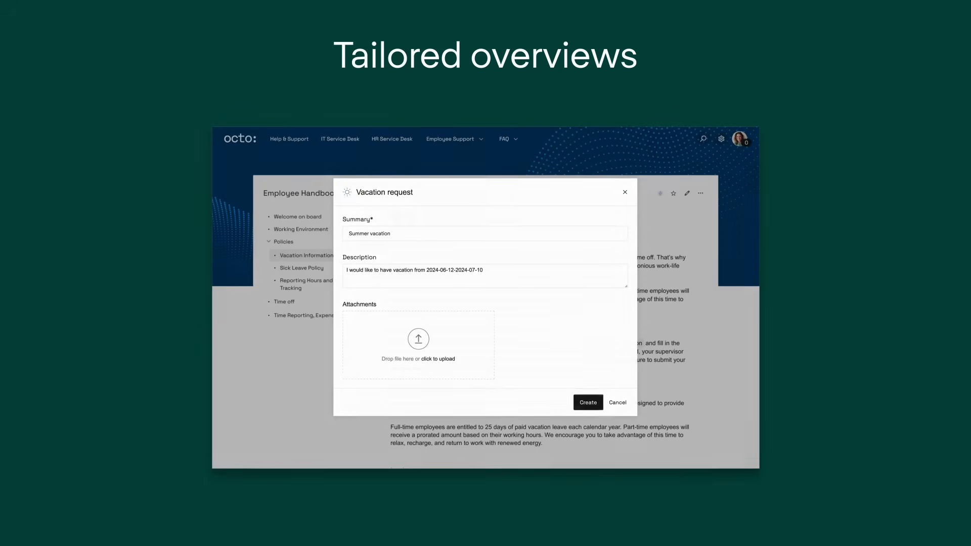
{"action": "left_click", "coordinate": [587, 402]}
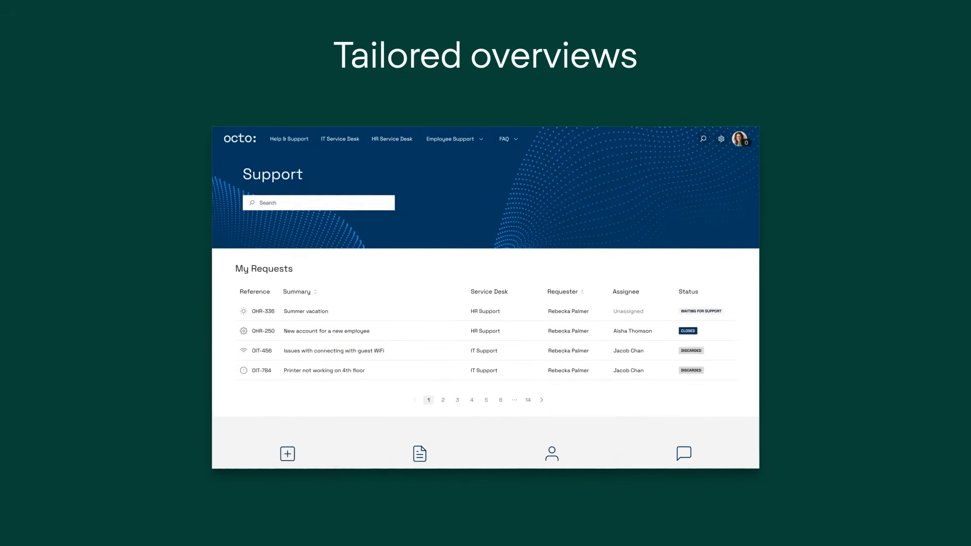